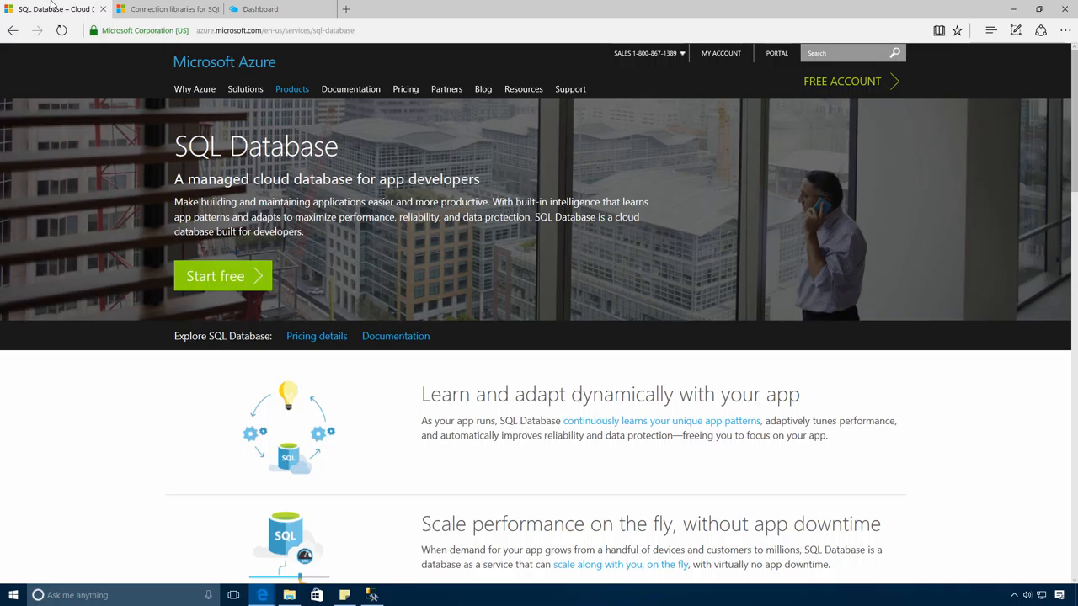
mouse_move(168, 9)
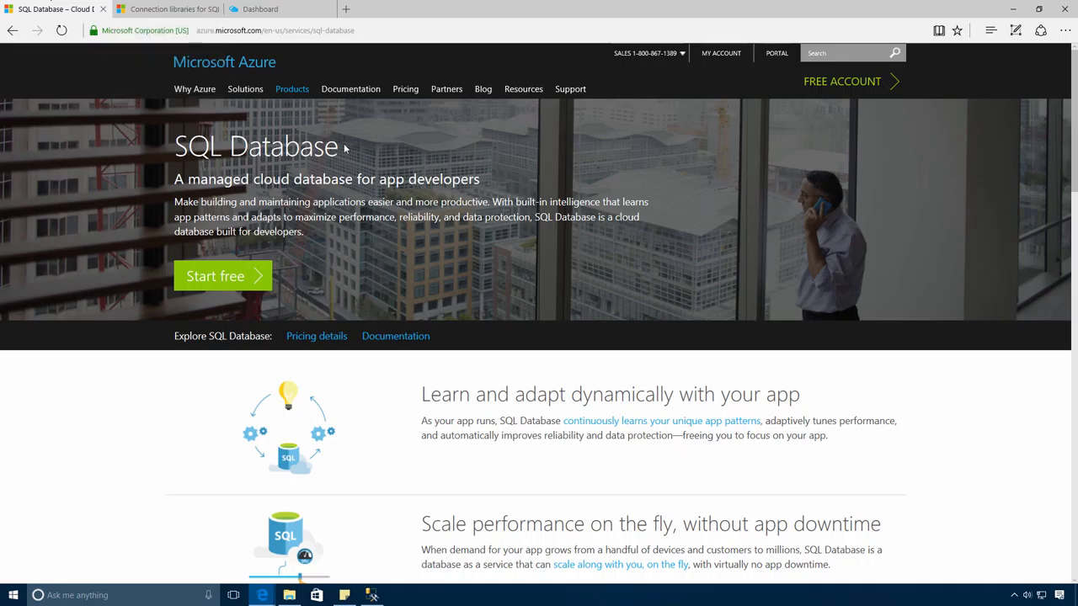
- Browse the connection libraries documentation, then return to the SQL Database product page
click(166, 10)
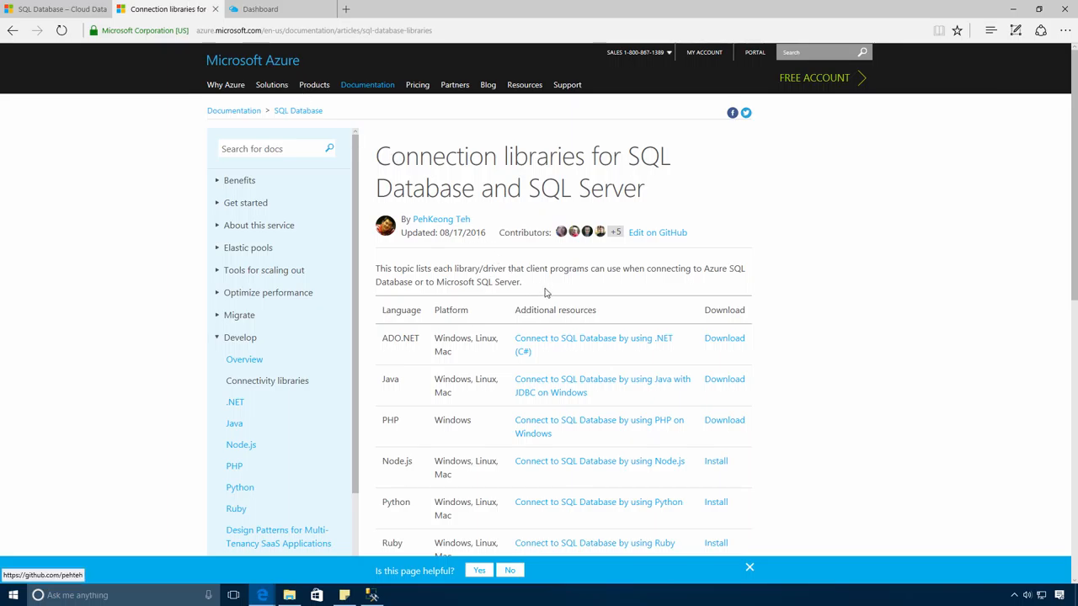
scroll(down, 3)
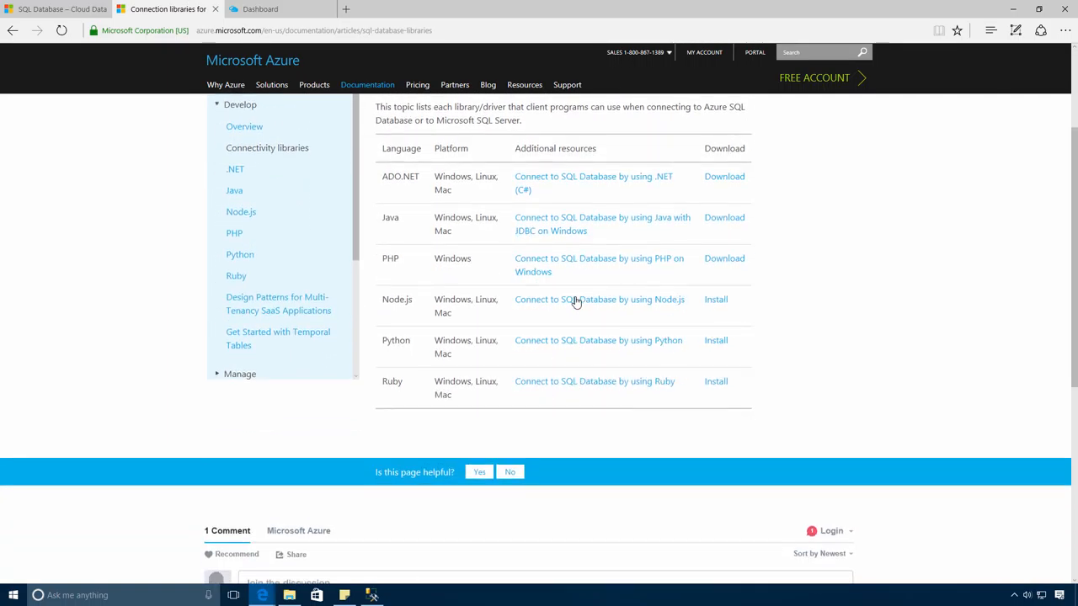
click(51, 9)
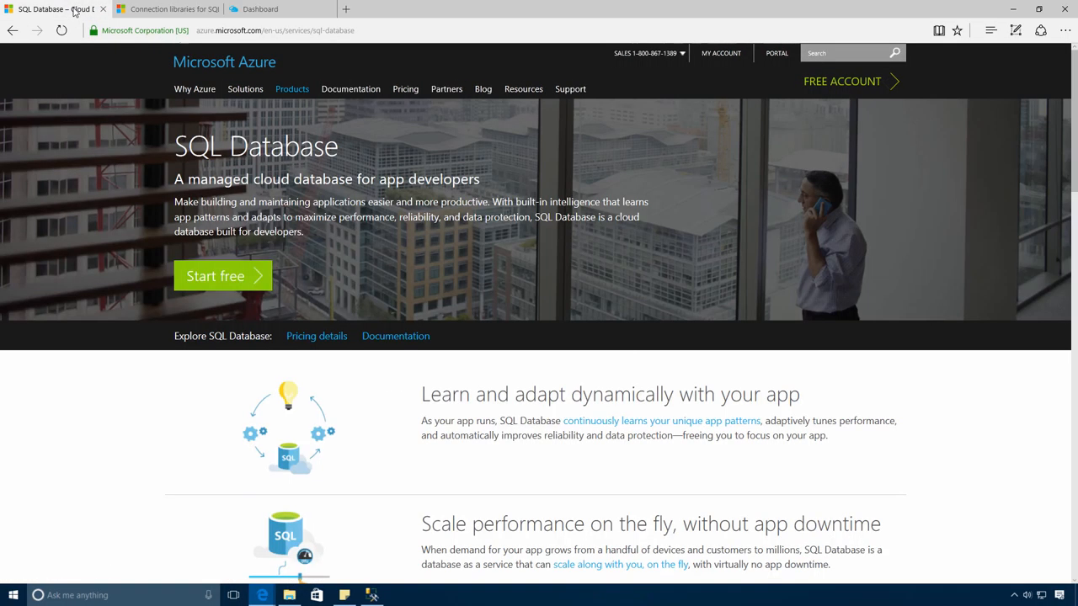
- On the dashboard, begin a new SQL Database named HanselmanSQL on the Basic pricing tier
click(261, 9)
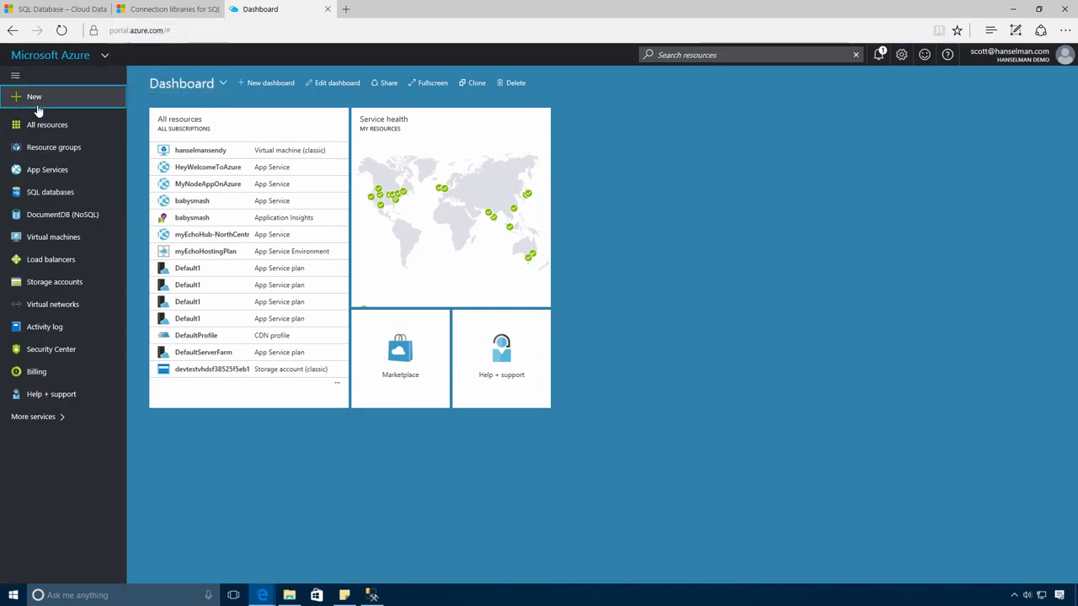
click(34, 97)
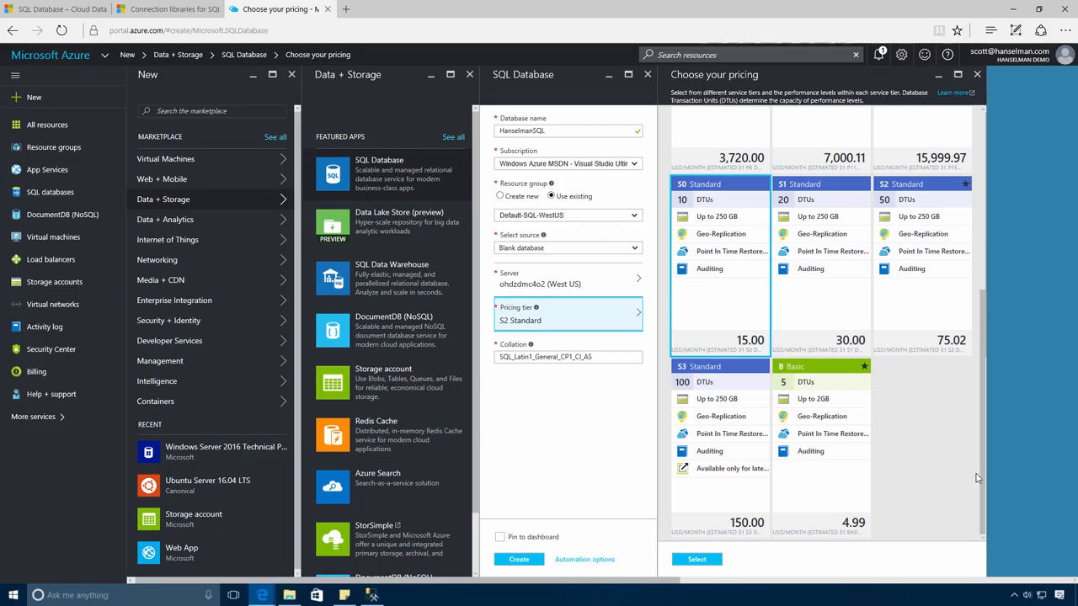
scroll(down, 3)
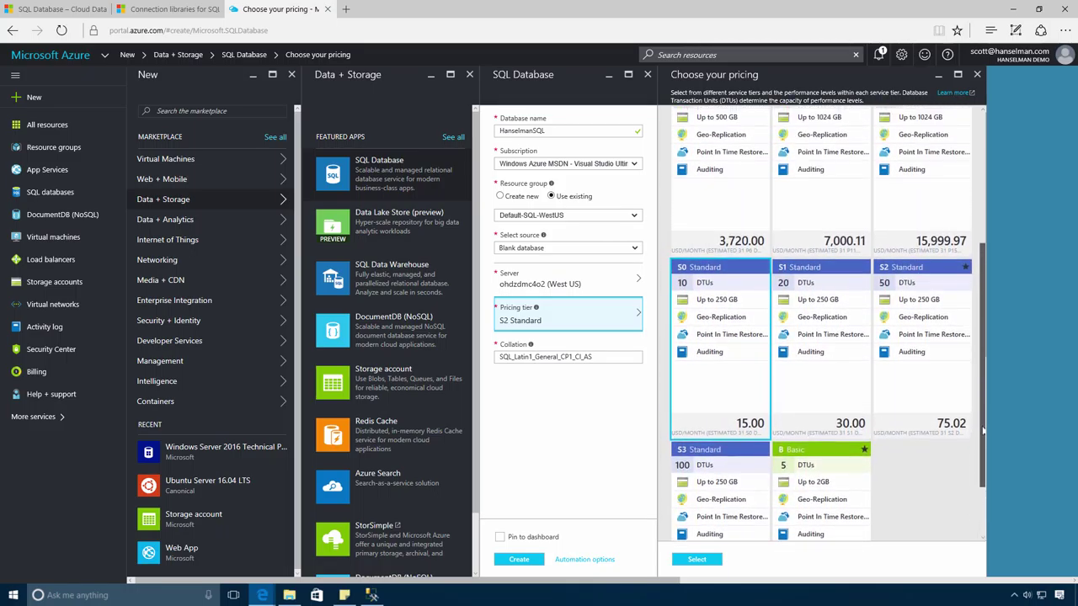
scroll(up, 3)
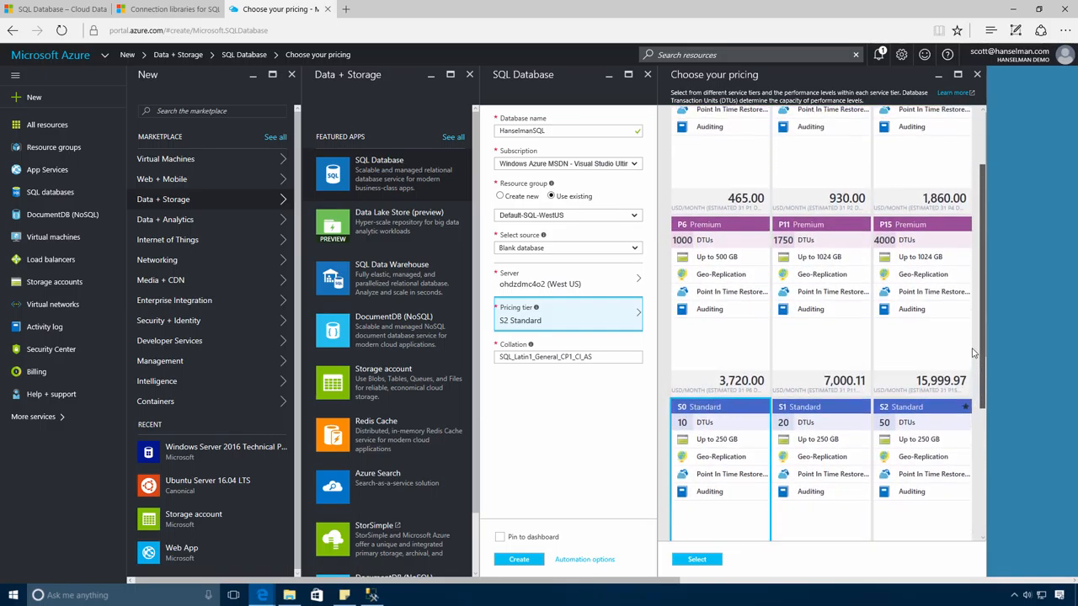
scroll(up, 3)
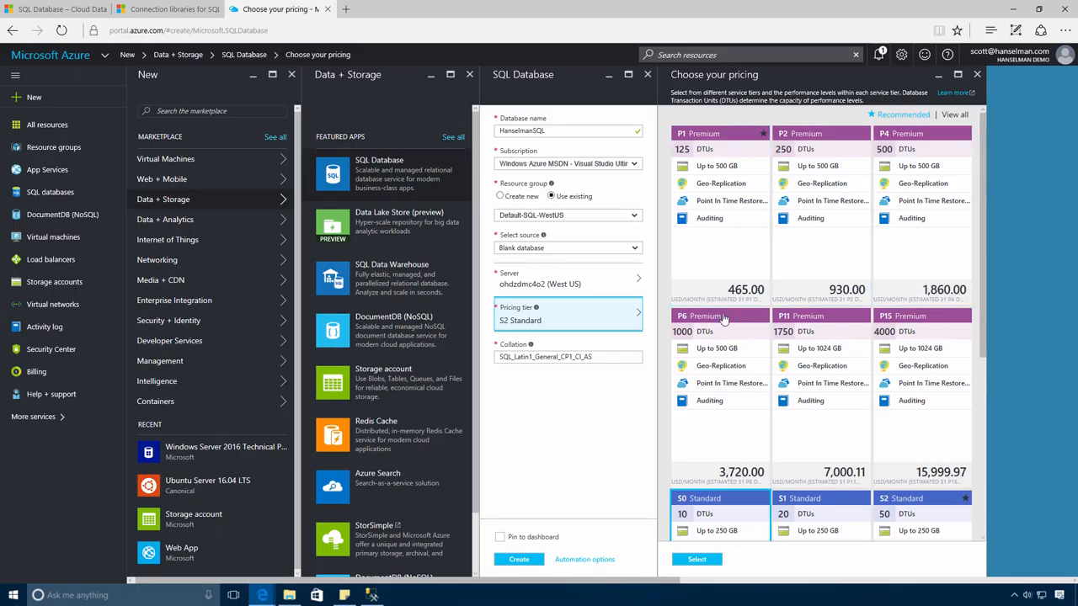
scroll(down, 3)
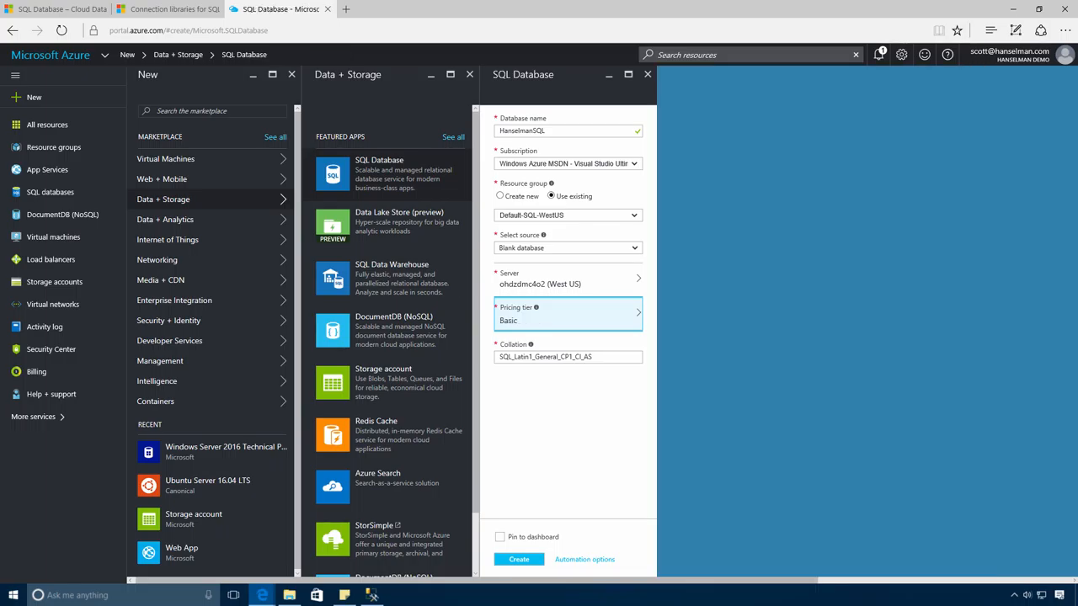
mouse_move(518, 373)
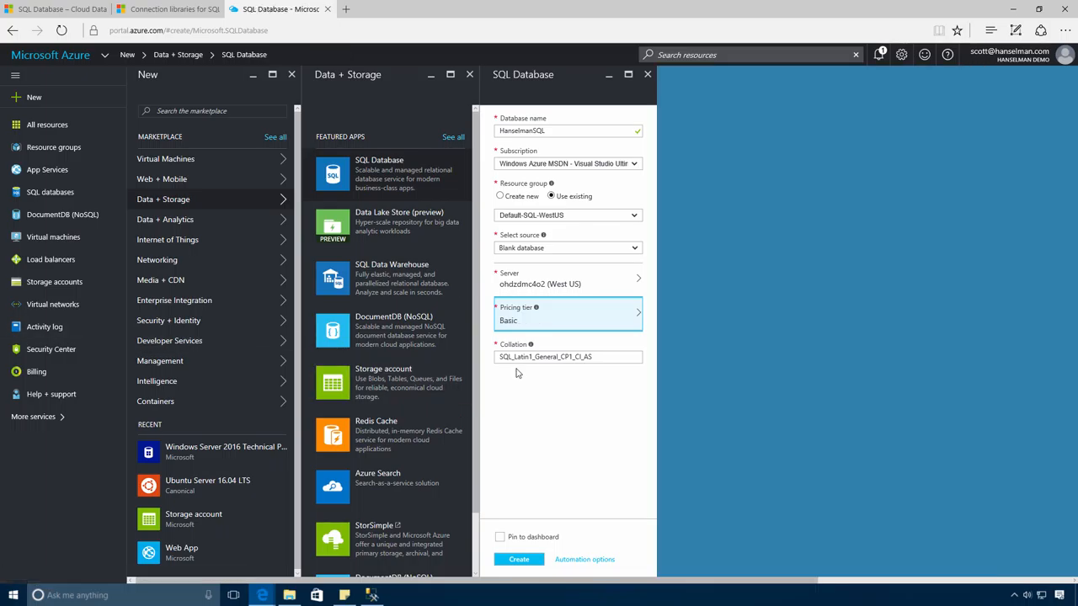
- Set the HanselmanSQL database source to Backup instead of Sample, and create it
click(566, 247)
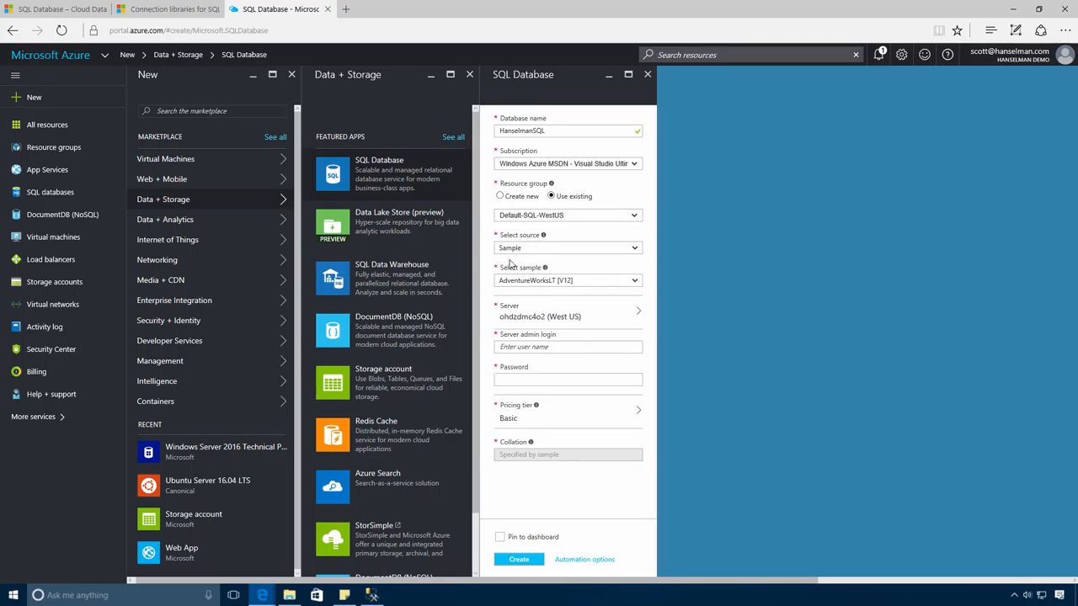
click(567, 248)
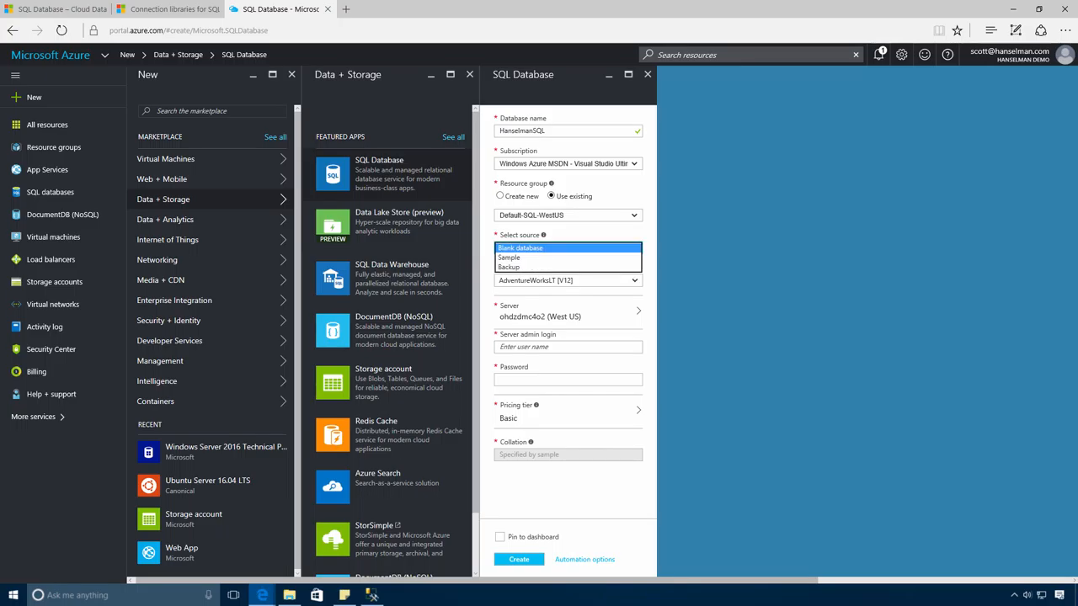
click(508, 267)
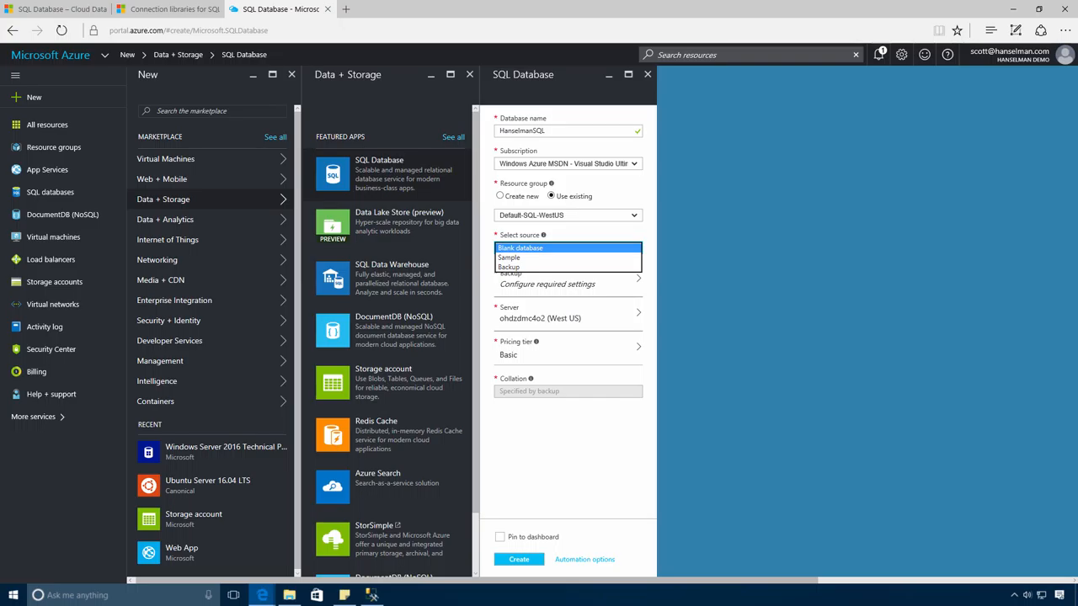
click(508, 267)
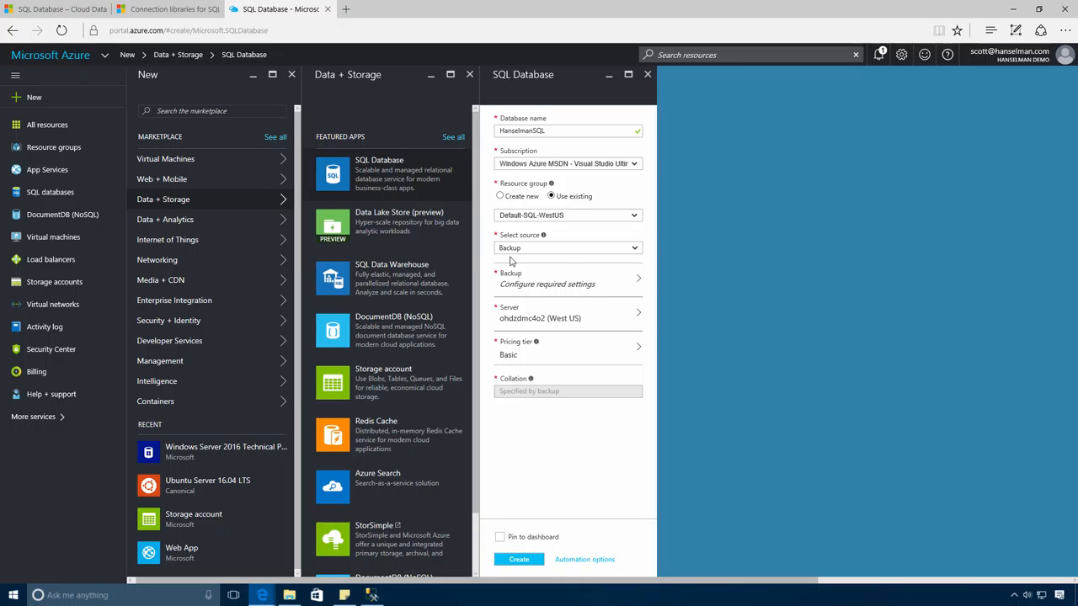
mouse_move(501, 589)
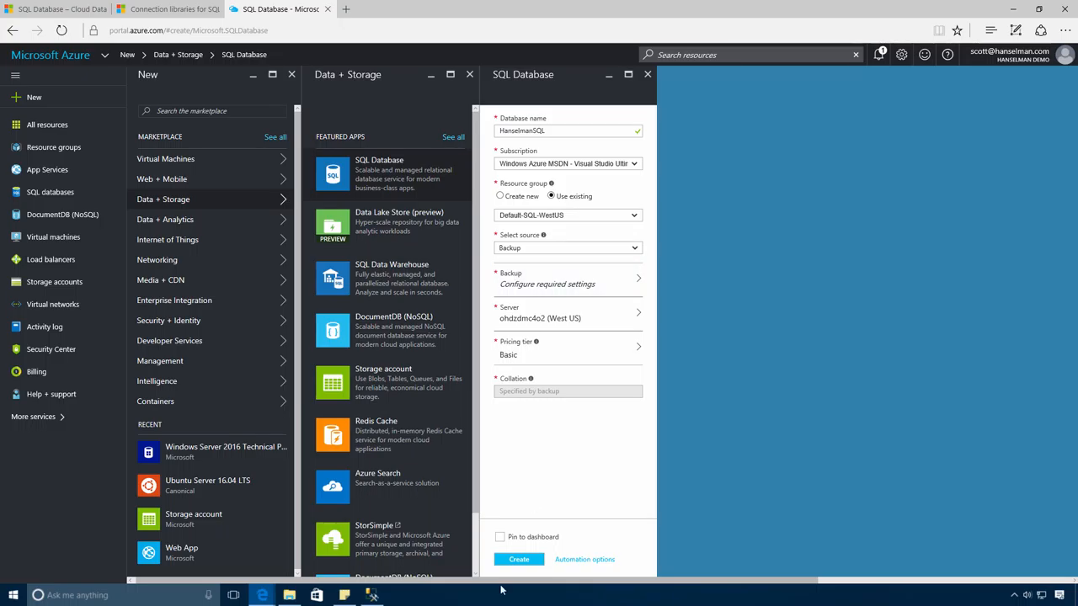
click(518, 559)
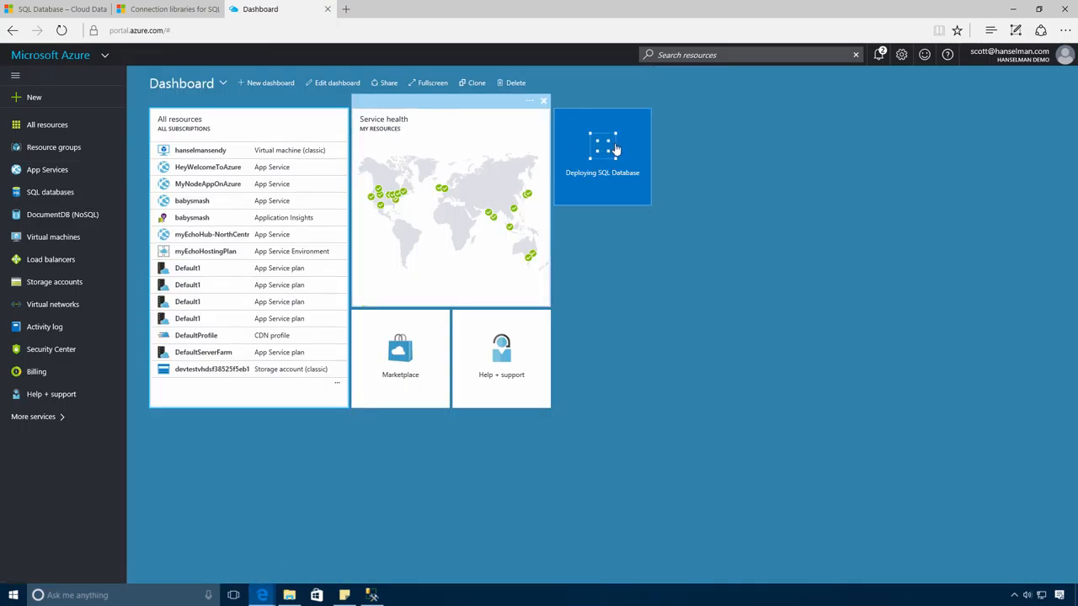
mouse_move(602, 155)
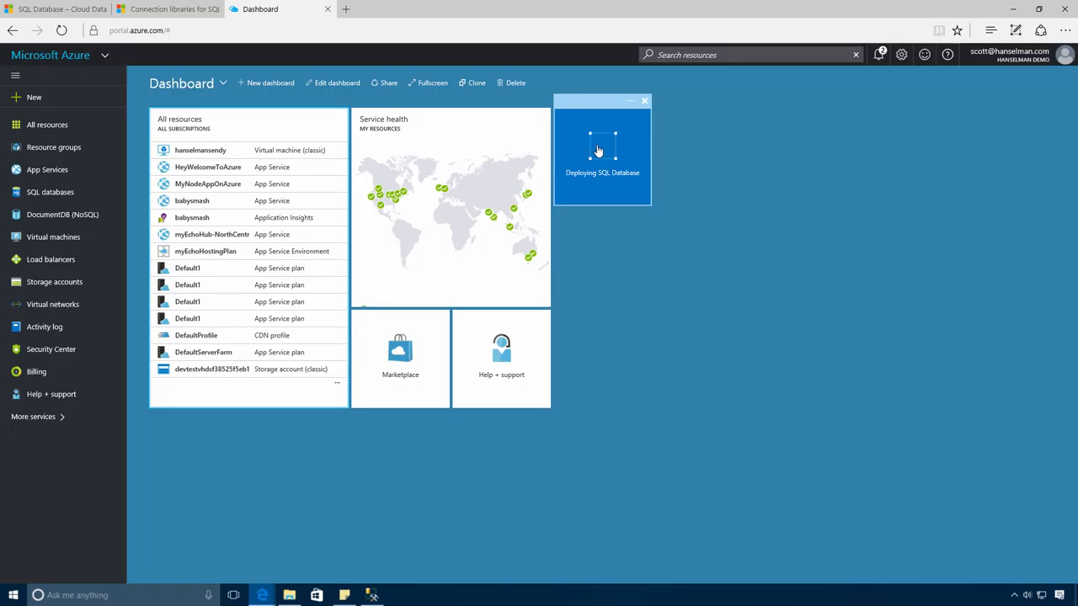
mouse_move(881, 55)
text(nerddinner)
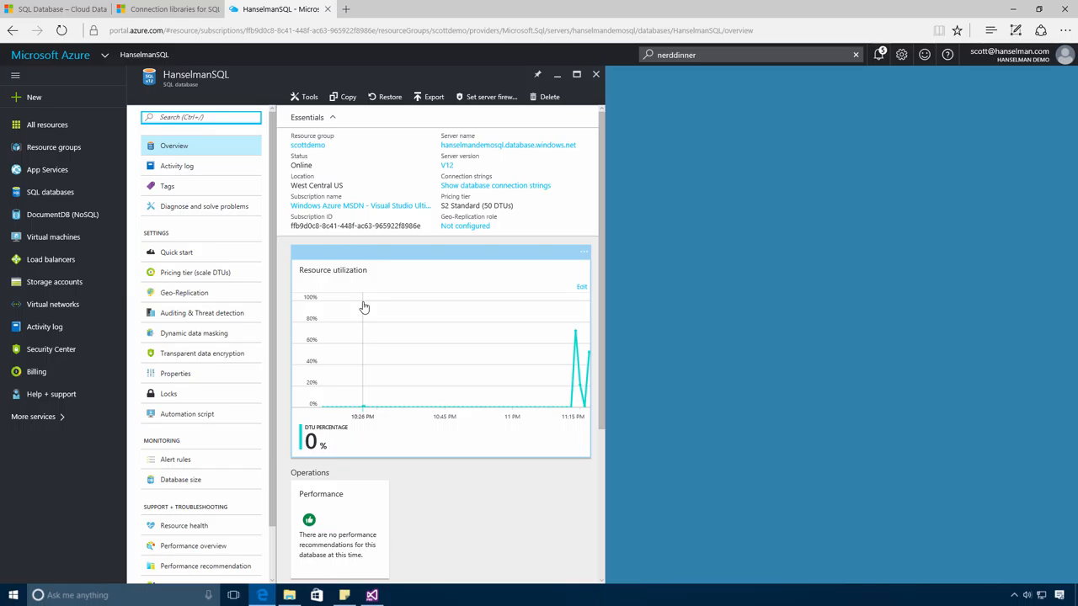
click(183, 292)
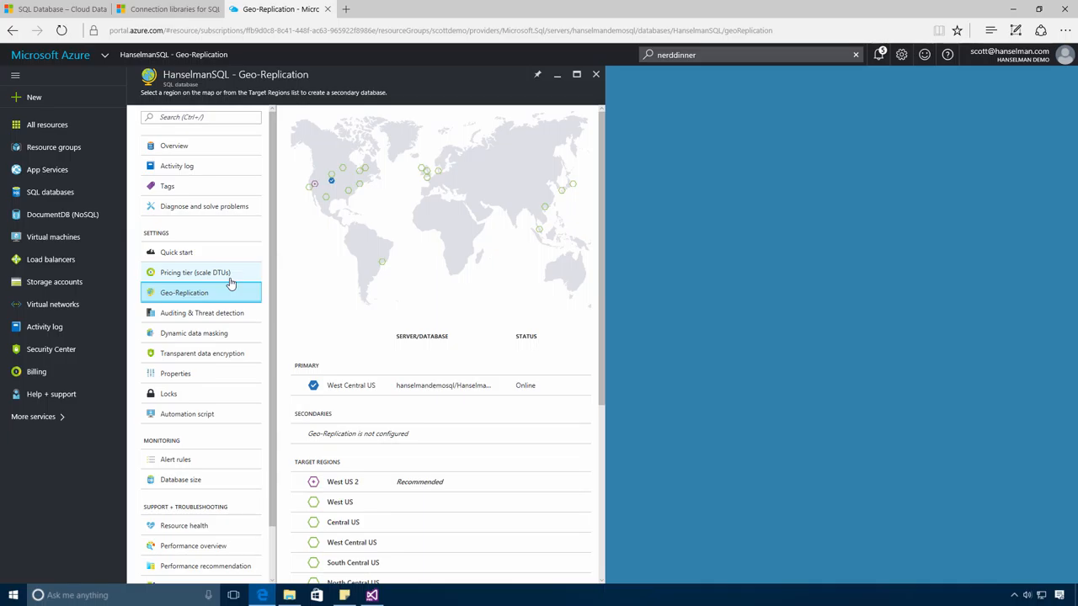
click(195, 272)
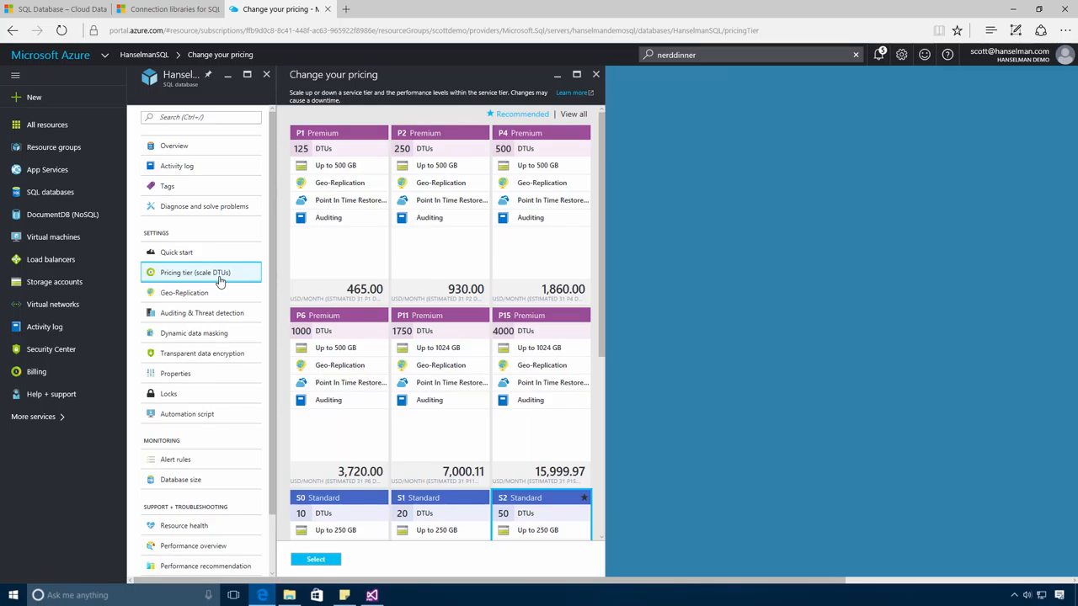
click(201, 352)
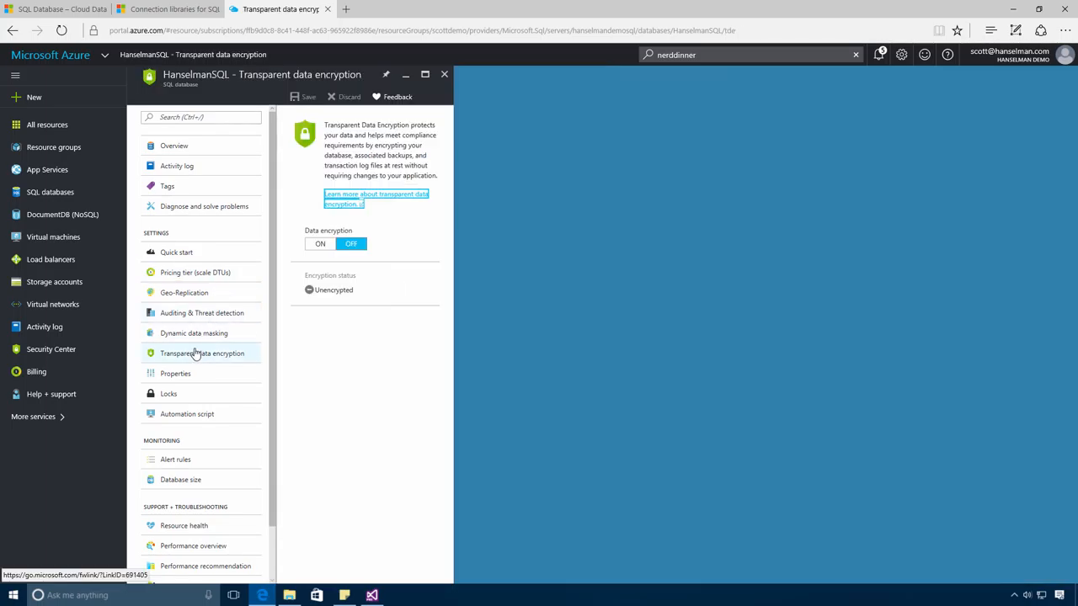
mouse_move(193, 333)
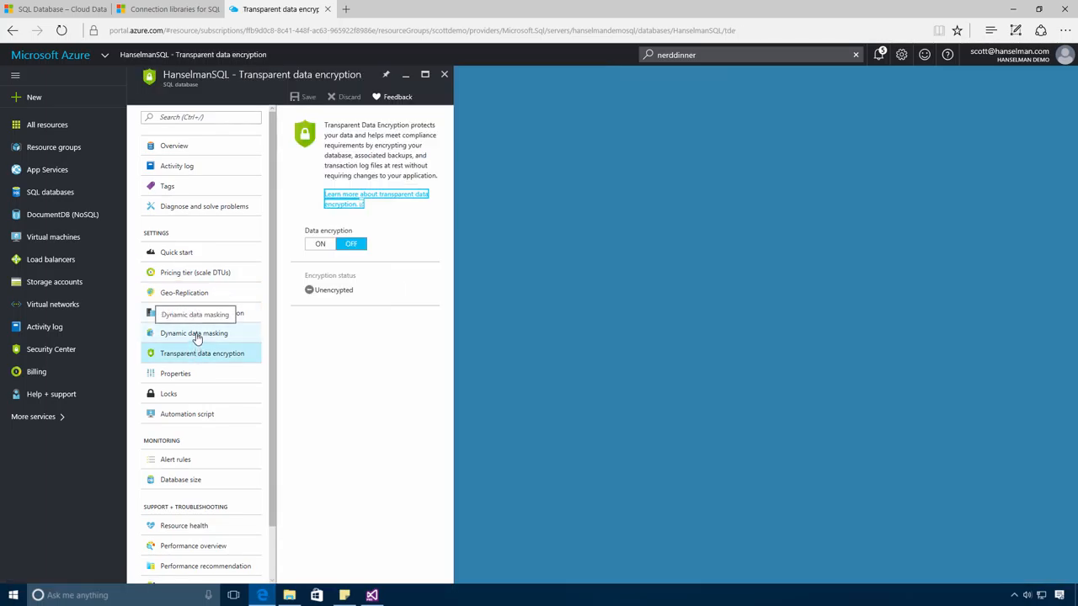
click(194, 333)
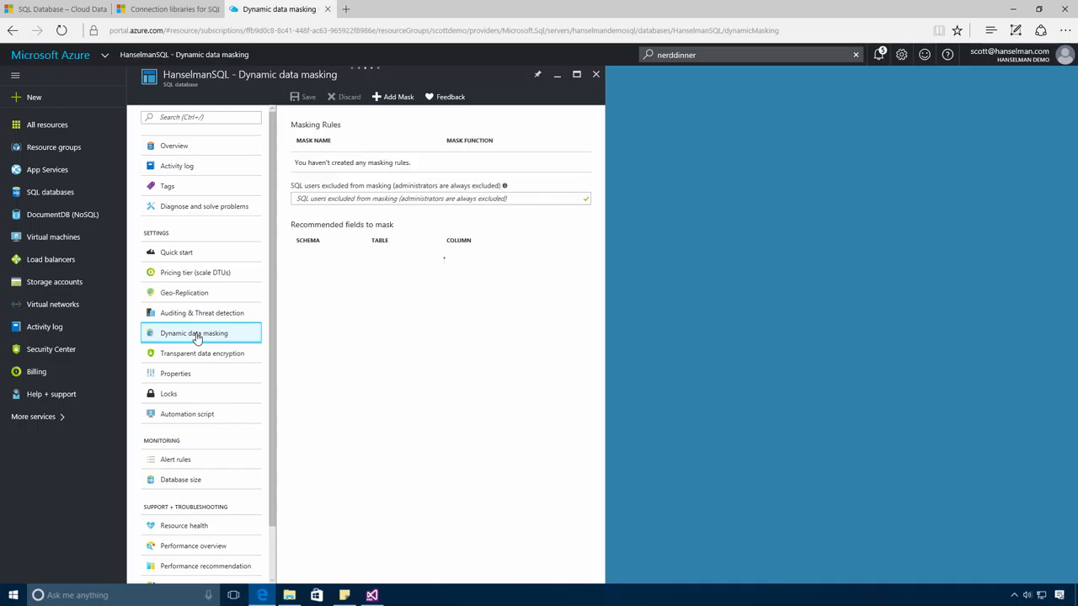
click(174, 146)
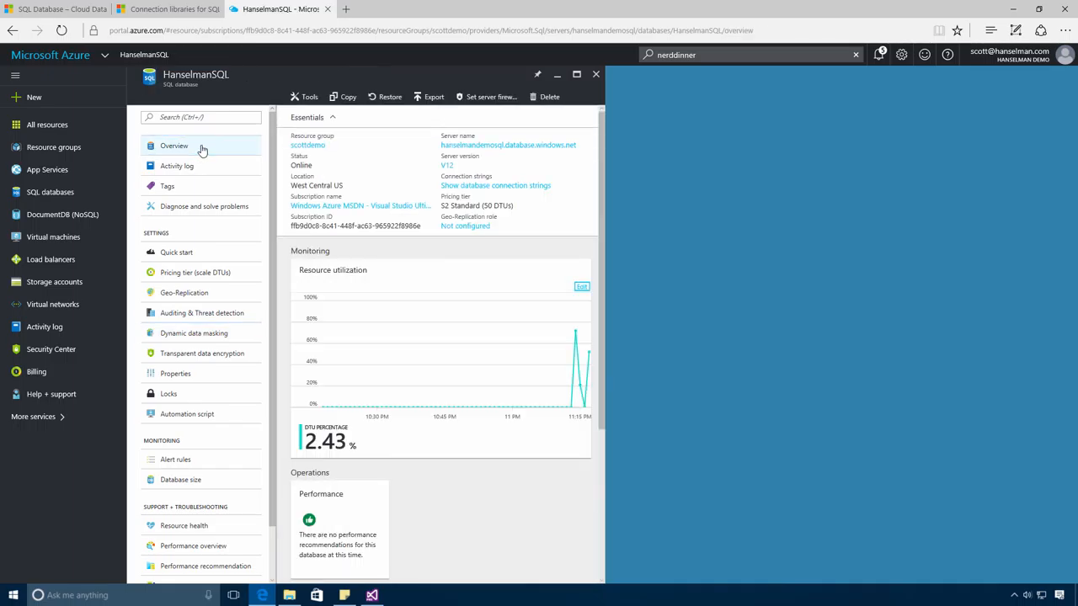
- Launch HanselmanSQL with the Open In Visual Studio tool from the database Tools list
click(309, 96)
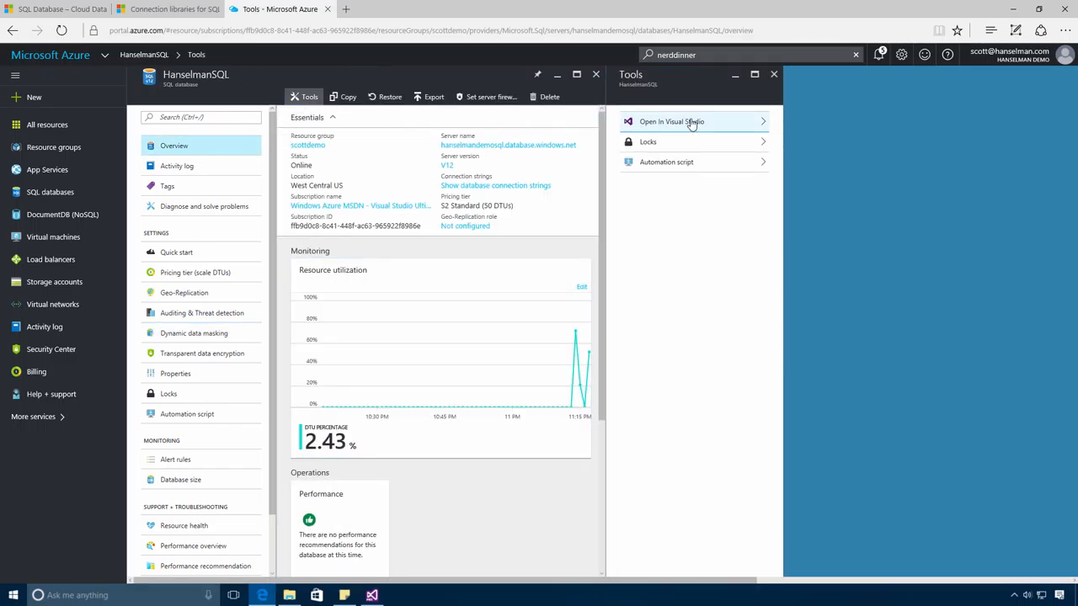
click(671, 121)
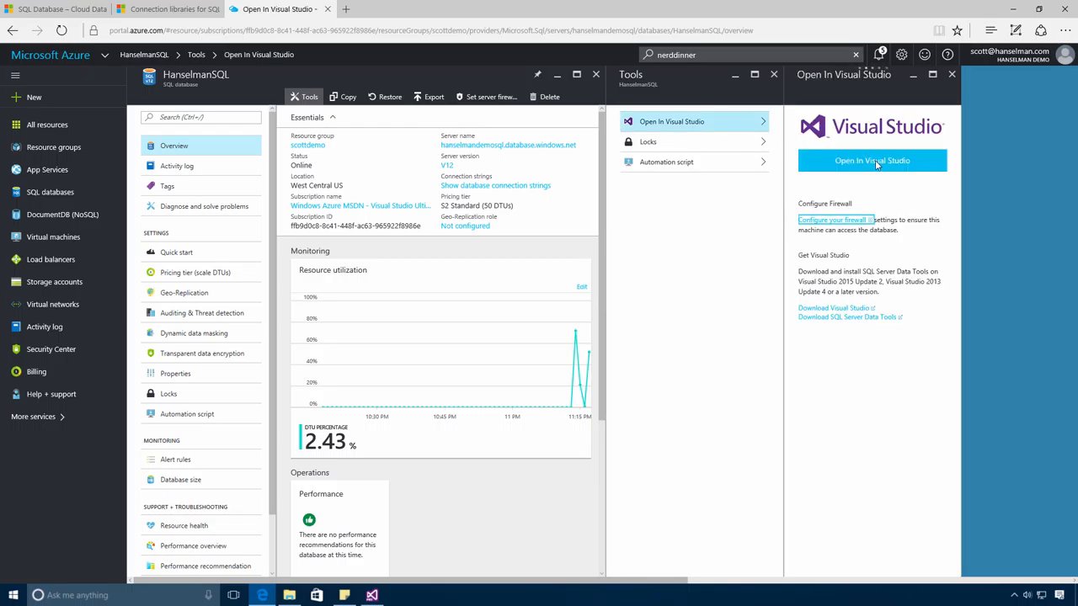
click(871, 160)
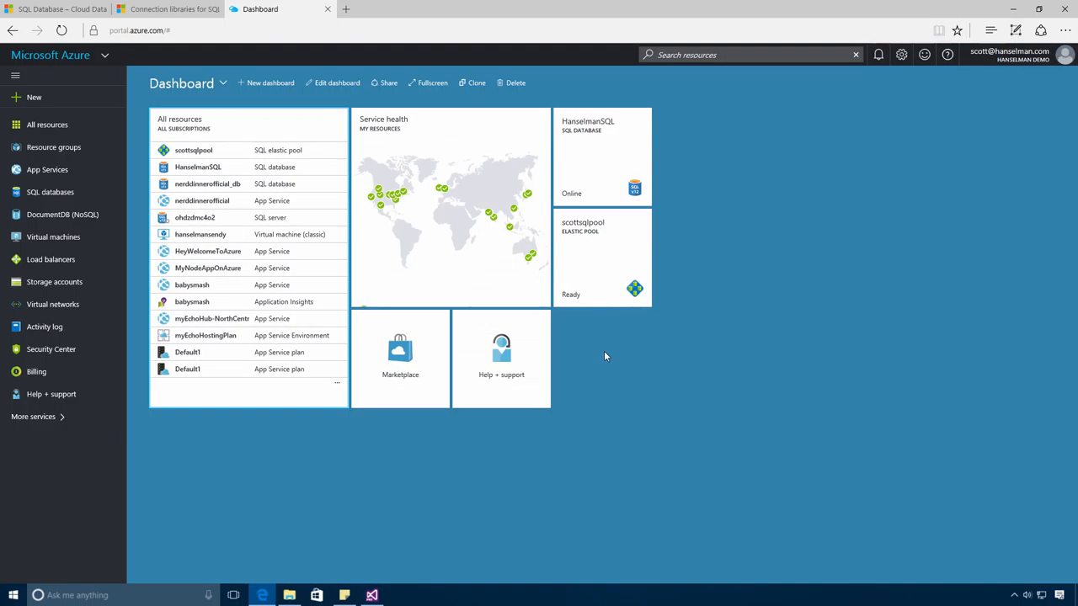
mouse_move(591, 278)
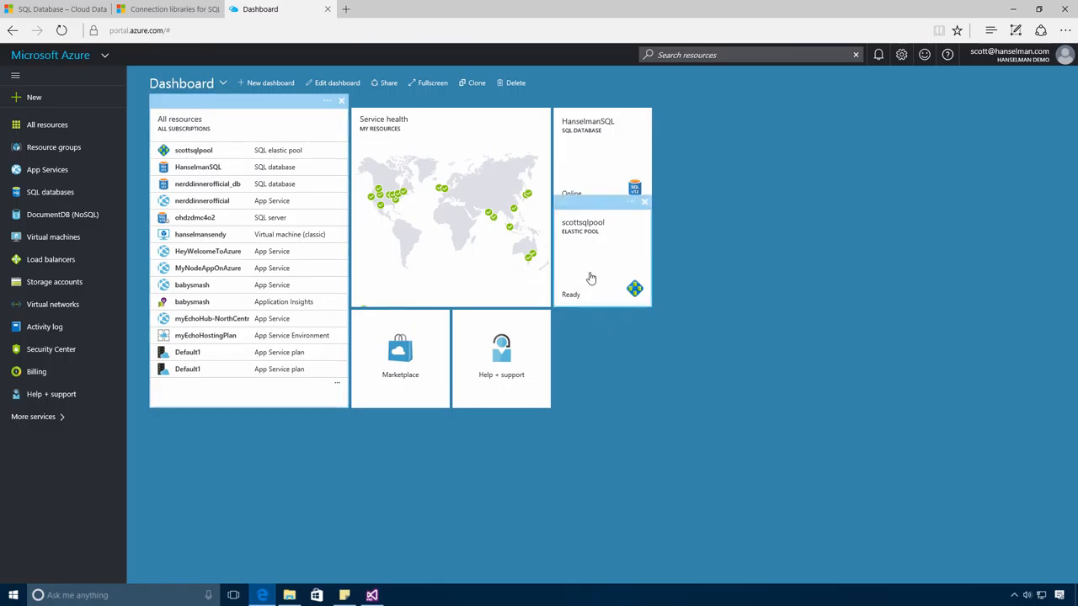
- Add HanselmanSQL to the scottsqlpool pool at Elastic Standard, review DTU metrics, and return home
click(602, 257)
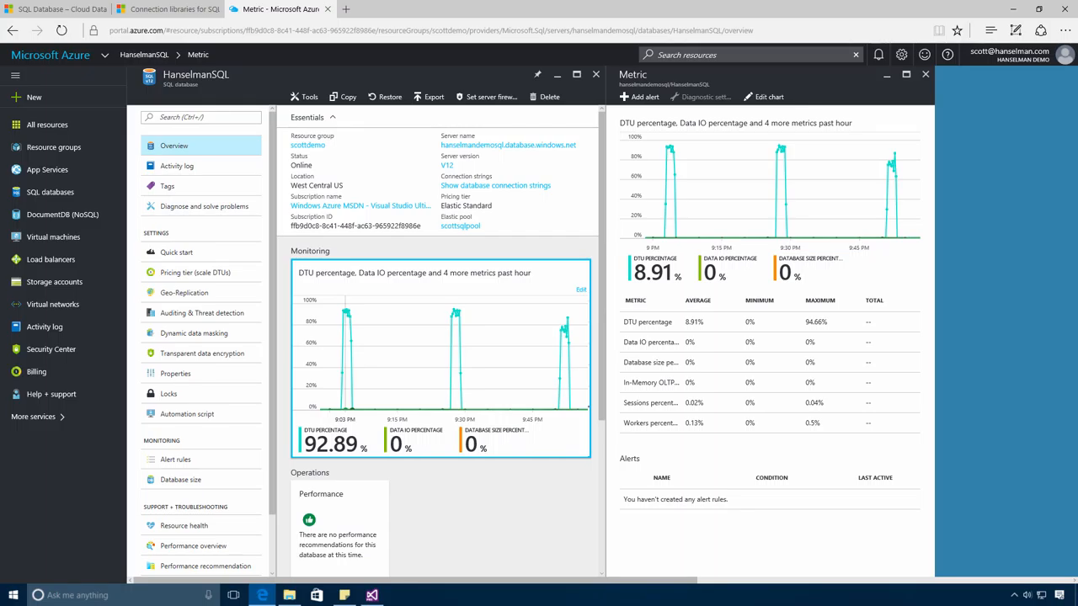
click(49, 54)
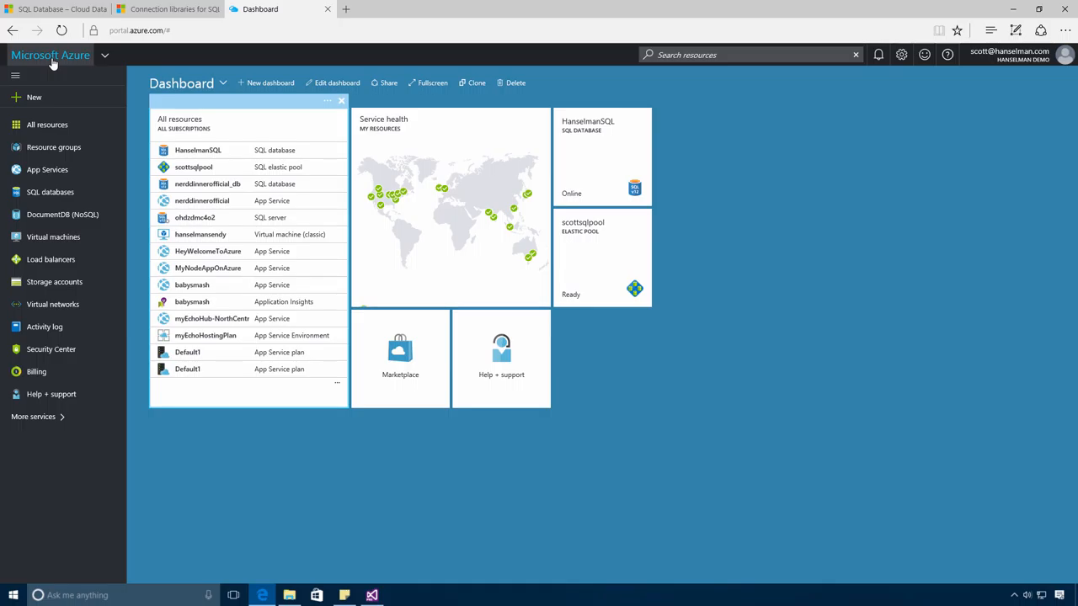